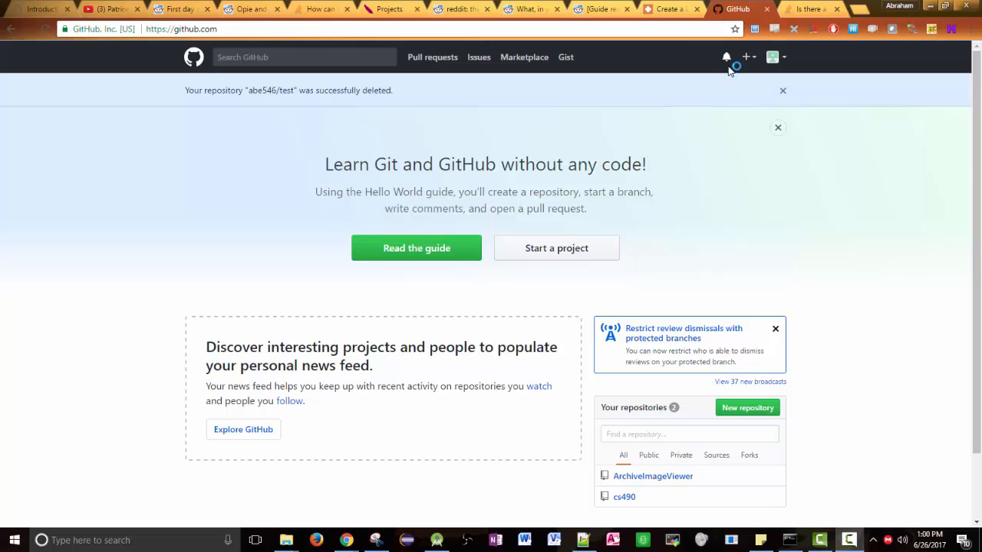
# - Create a new public repository named 'test' from the + menu, leaving README unchecked
pyautogui.click(745, 57)
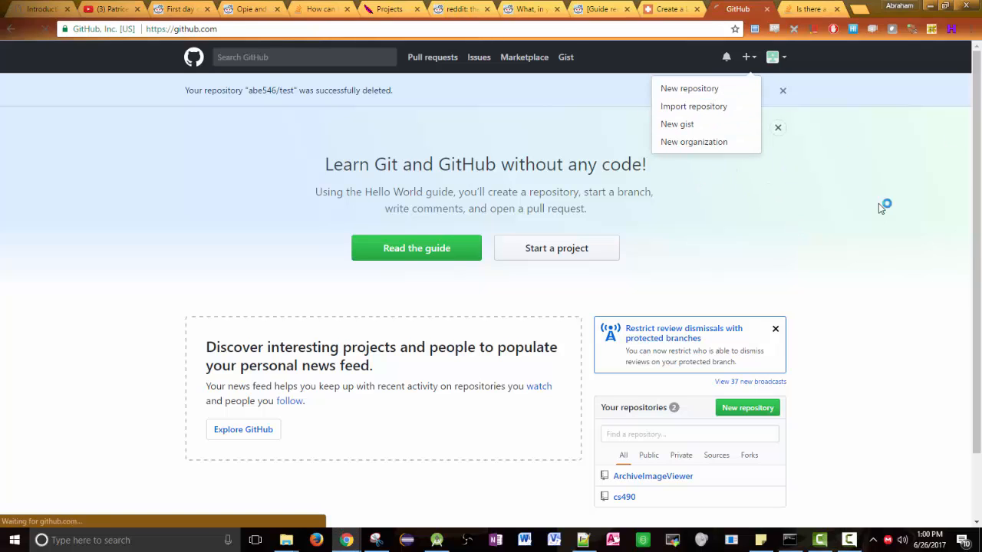
pyautogui.click(689, 88)
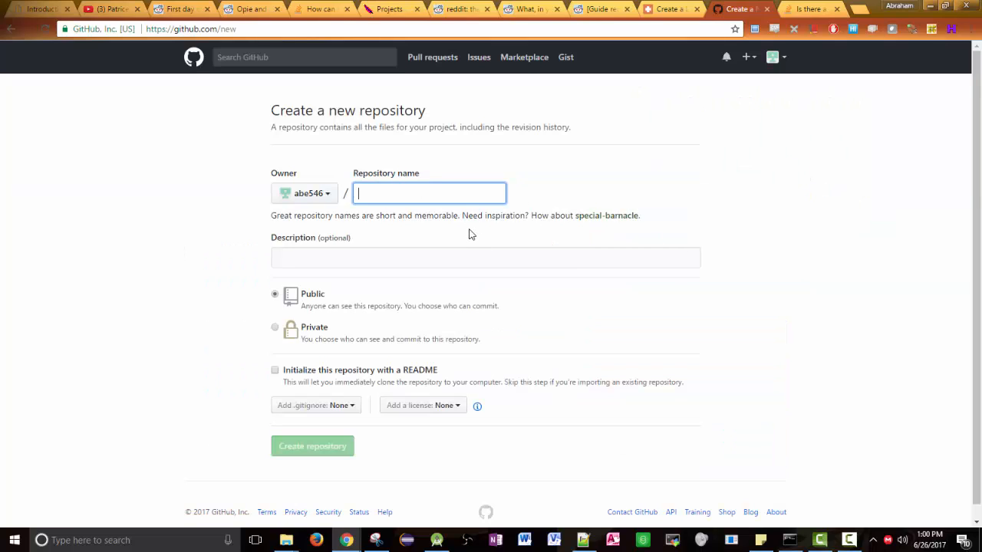
pyautogui.write('test')
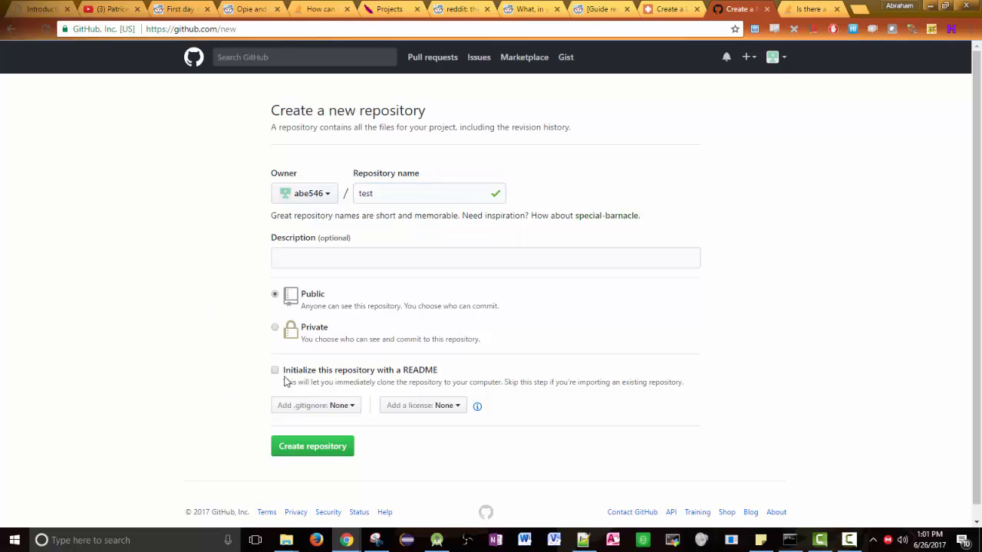
pyautogui.moveTo(448, 371)
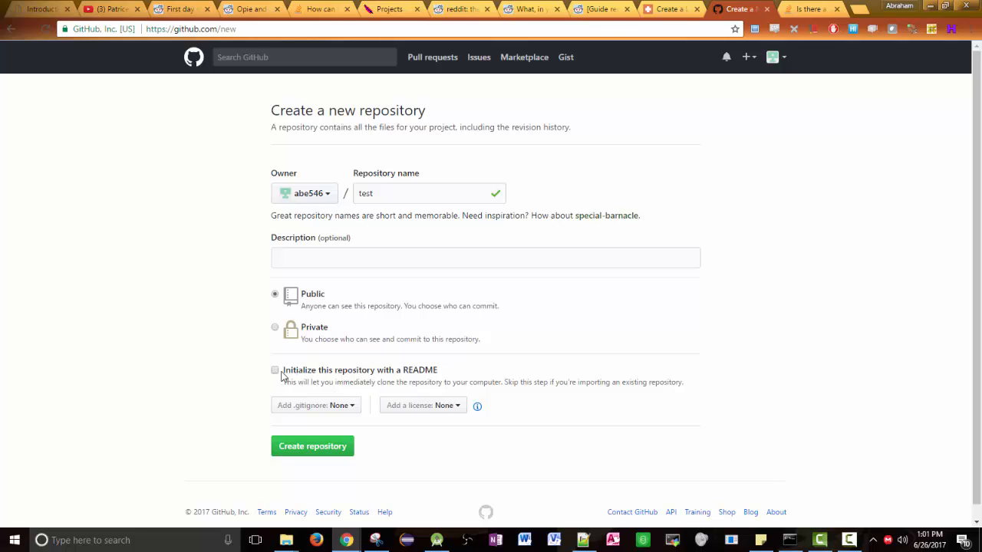
pyautogui.click(312, 446)
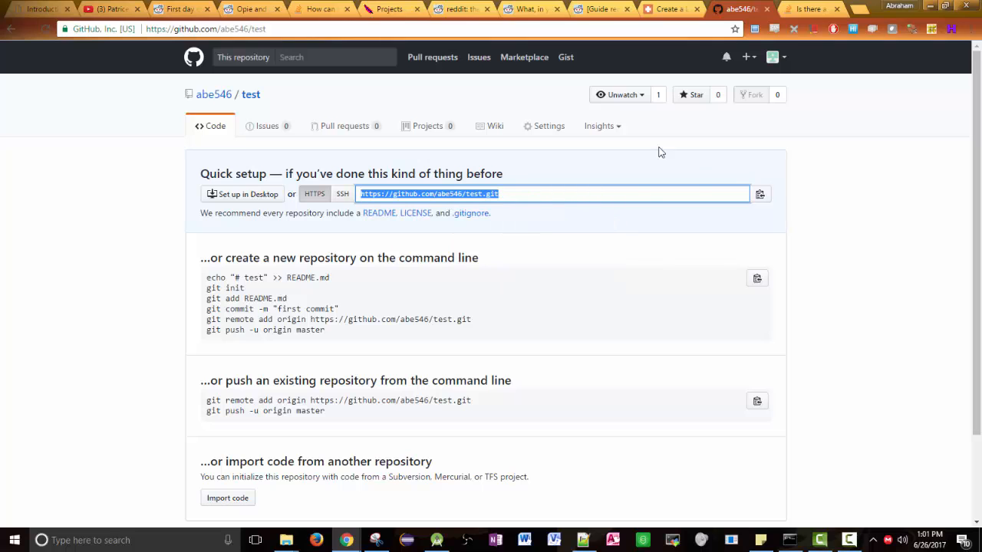
# - Launch the Git Bash desktop app via a Start menu search for 'git ba'
pyautogui.click(13, 540)
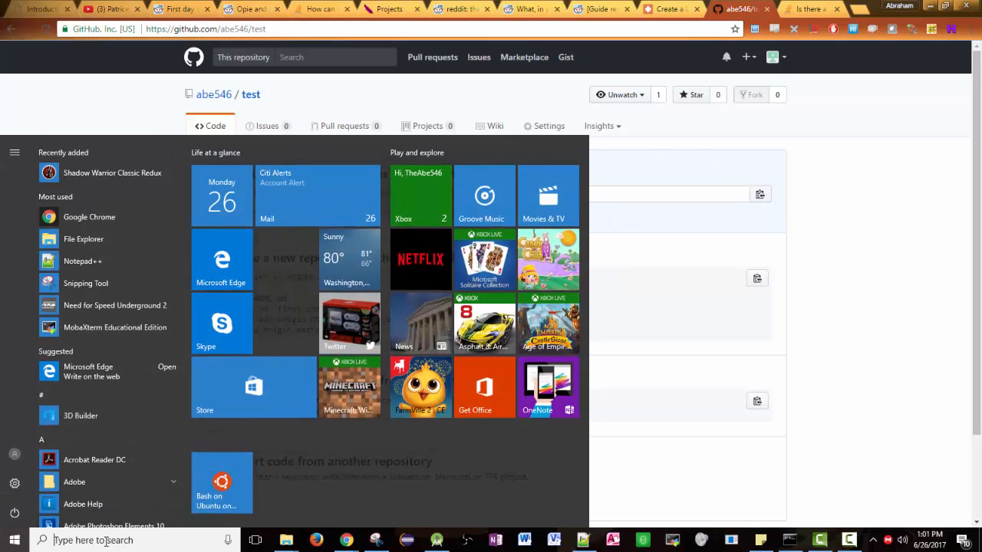
pyautogui.write('git ba')
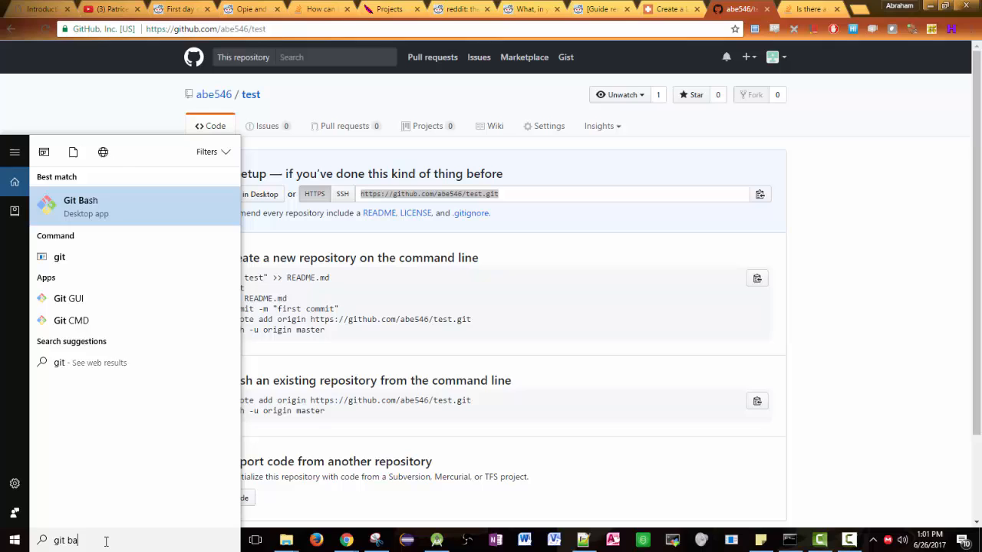
pyautogui.click(81, 205)
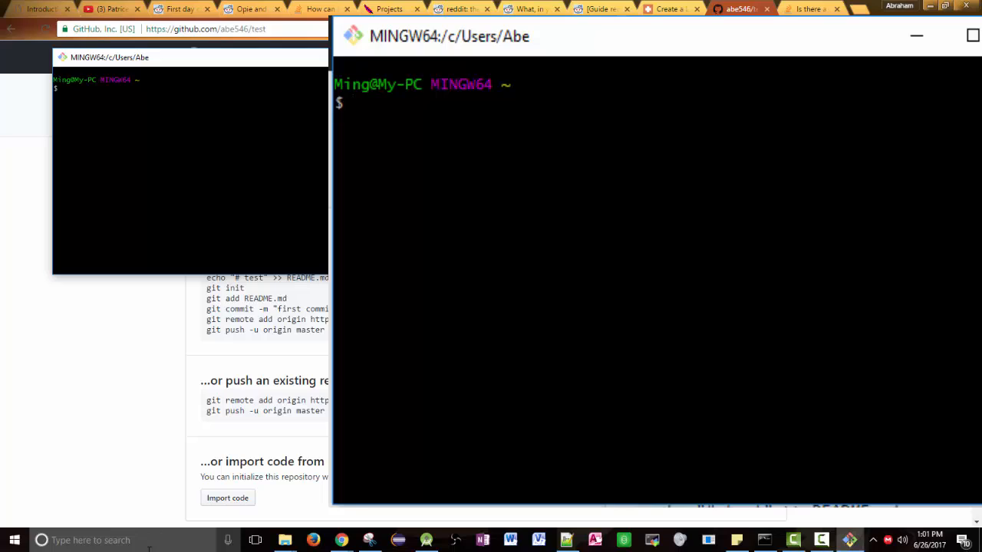
# - Run ls in the home directory to list its contents
pyautogui.write('c')
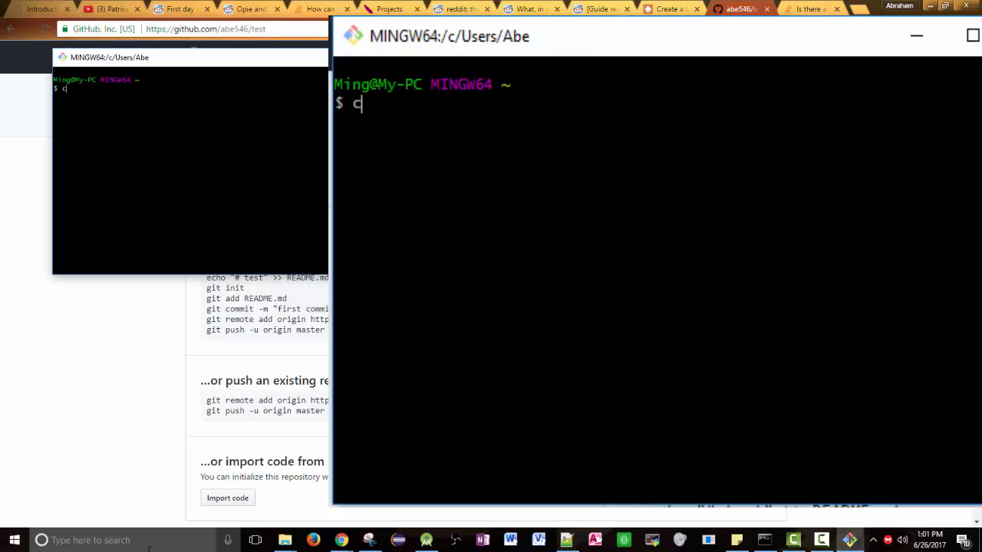
pyautogui.write('ls')
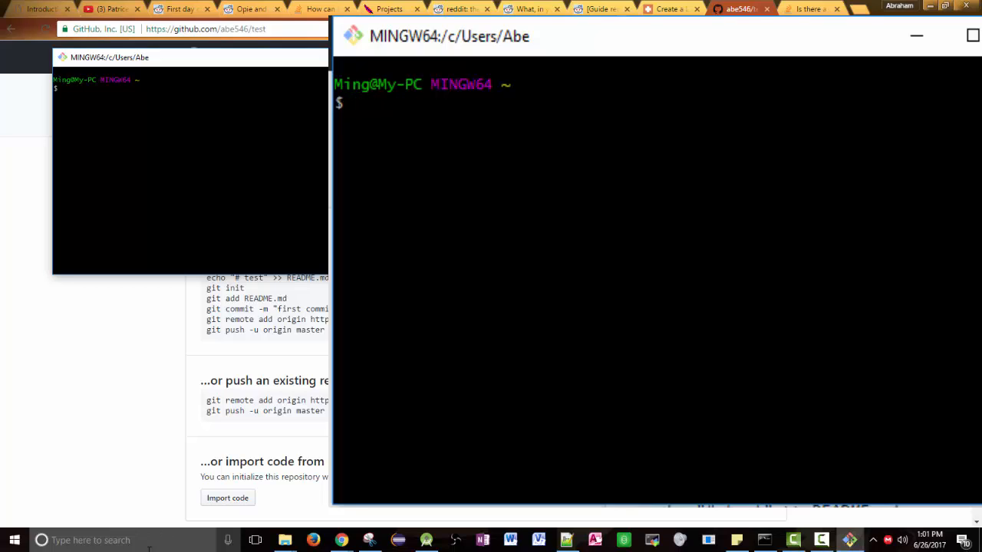
pyautogui.write('cd')
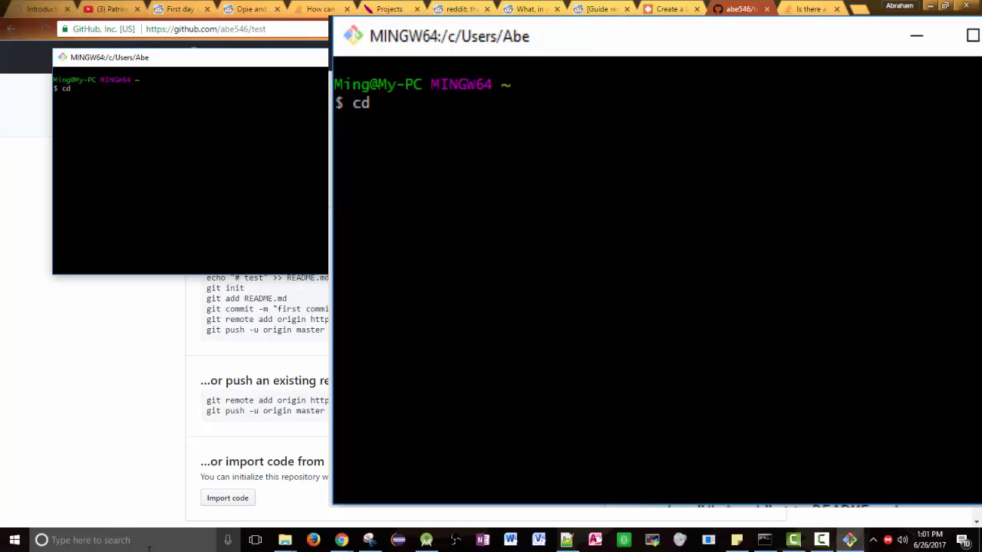
pyautogui.write('ls')
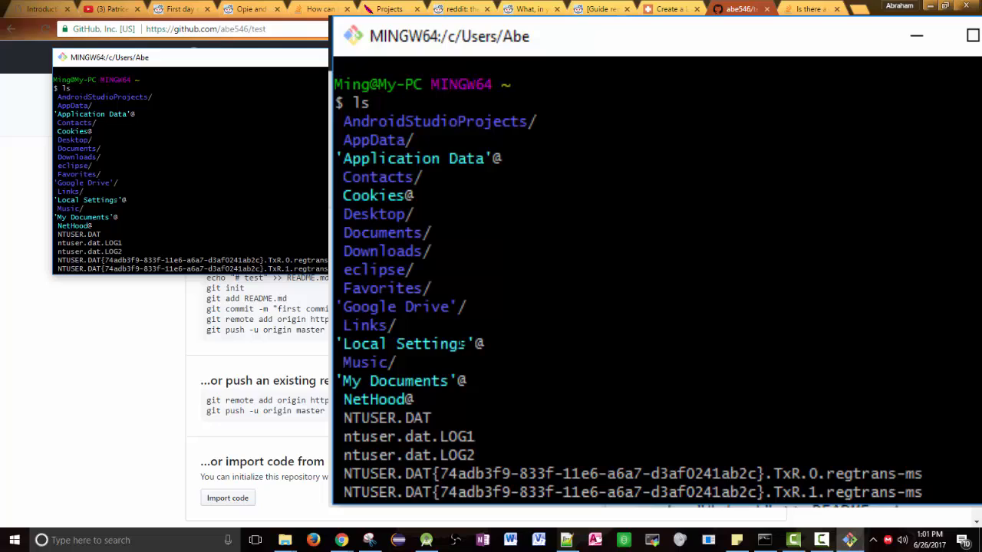
pyautogui.scroll(-3)
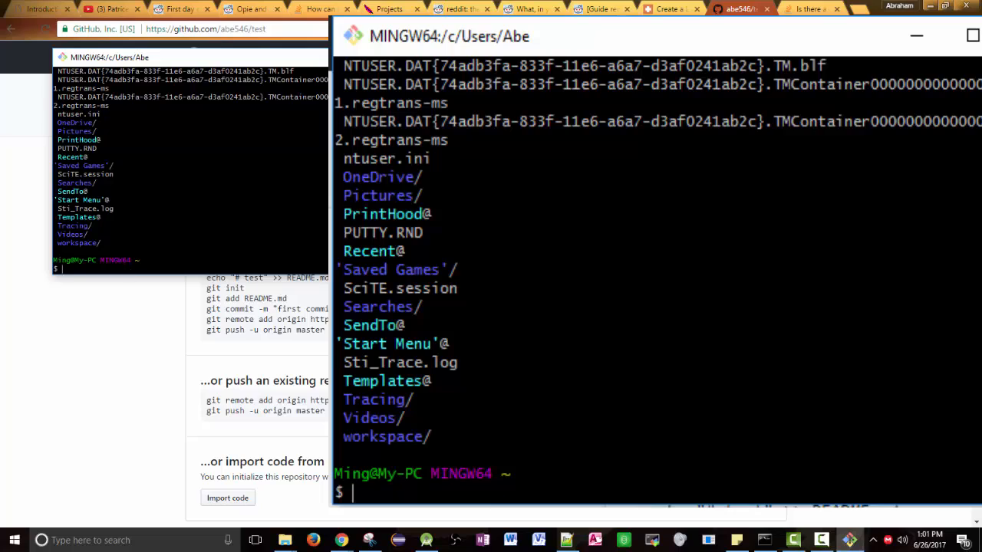
# - Change into "google drive"/projects and list its contents
pyautogui.write('cd')
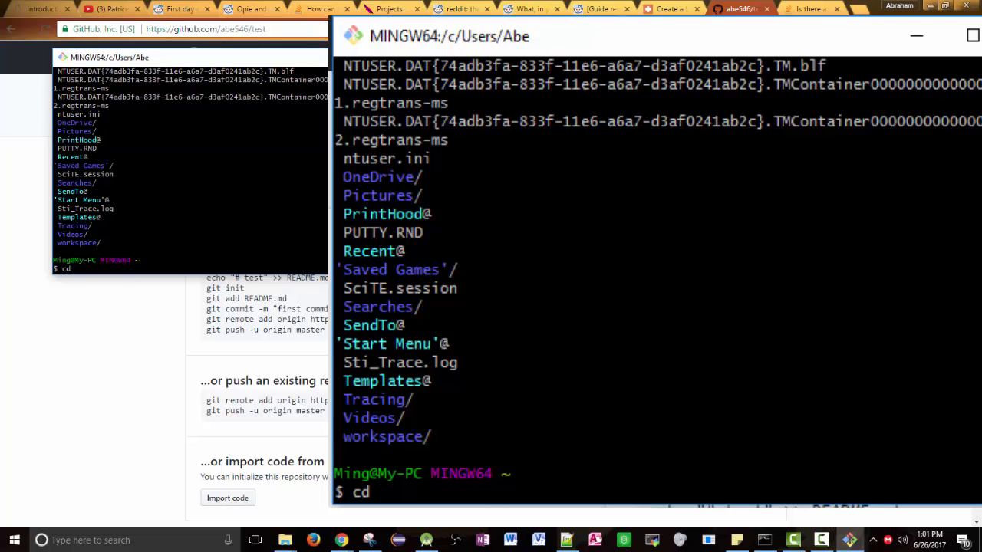
pyautogui.write('"')
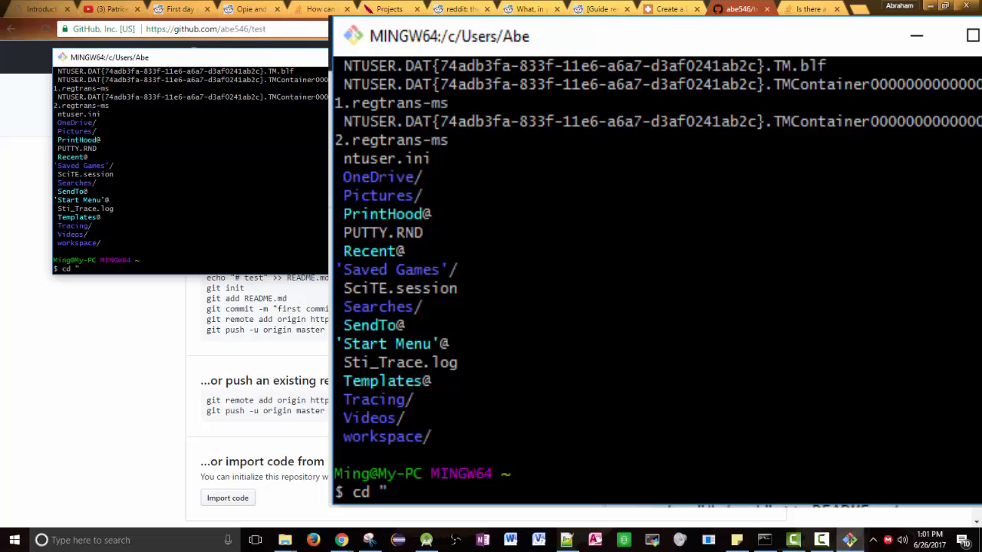
pyautogui.write('google d')
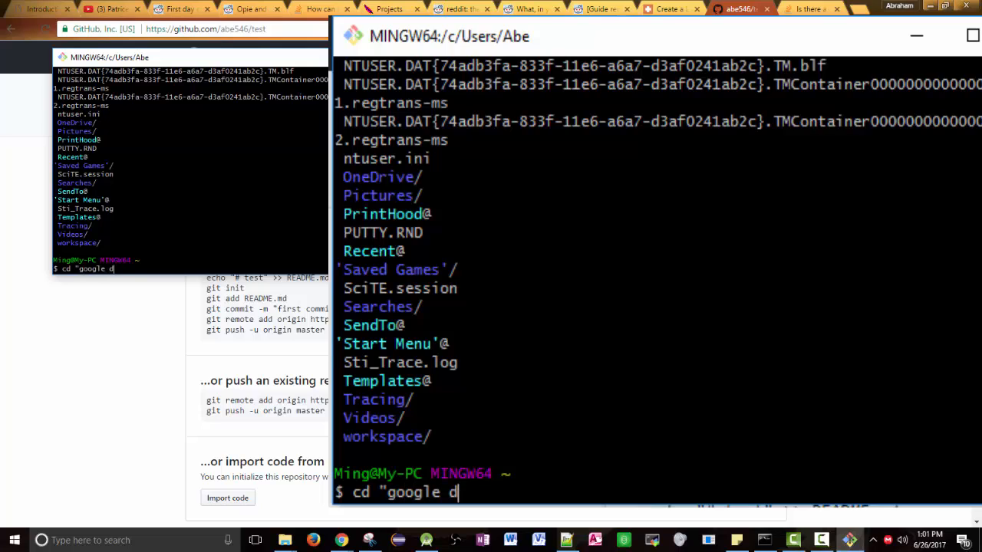
pyautogui.write('rive"')
pyautogui.write('cd')
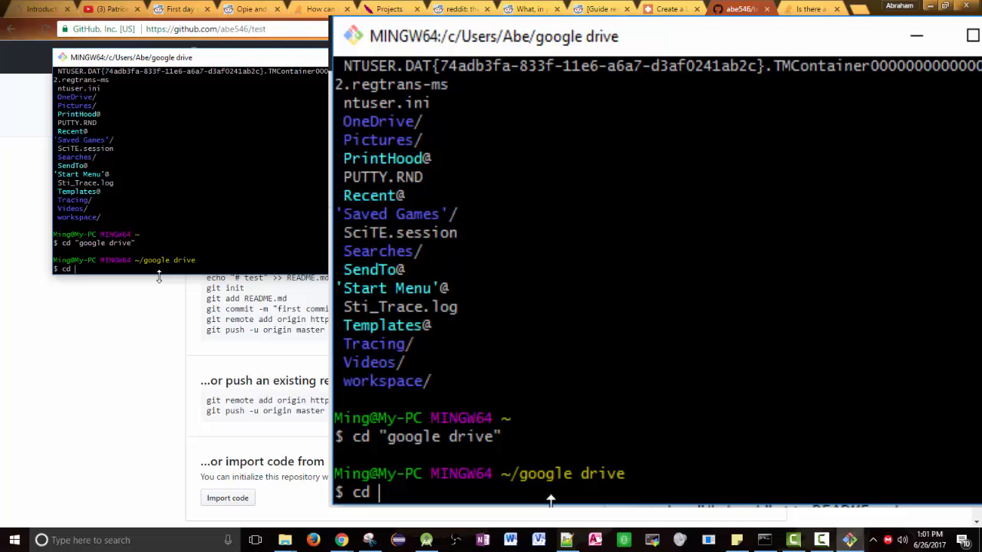
pyautogui.write('project')
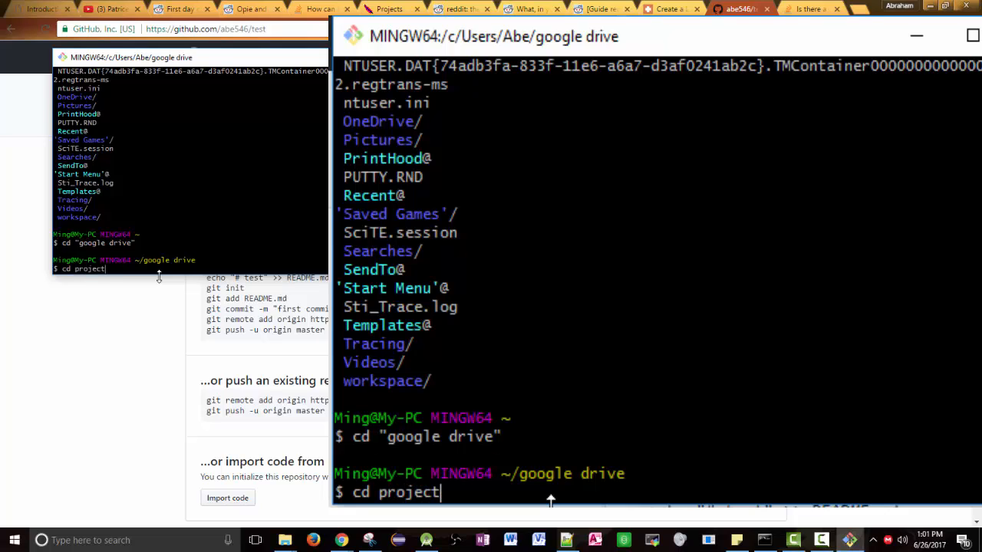
pyautogui.write('s')
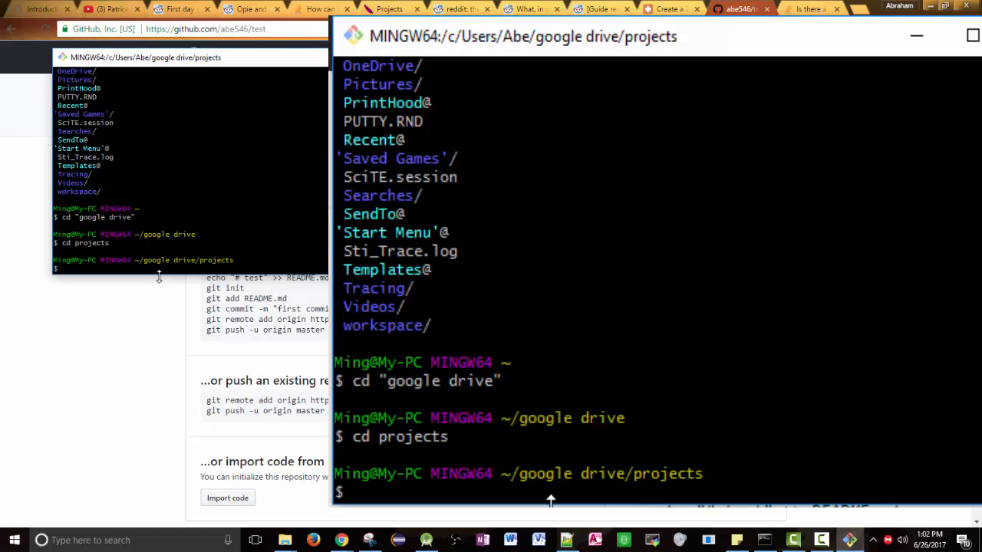
pyautogui.write('ls')
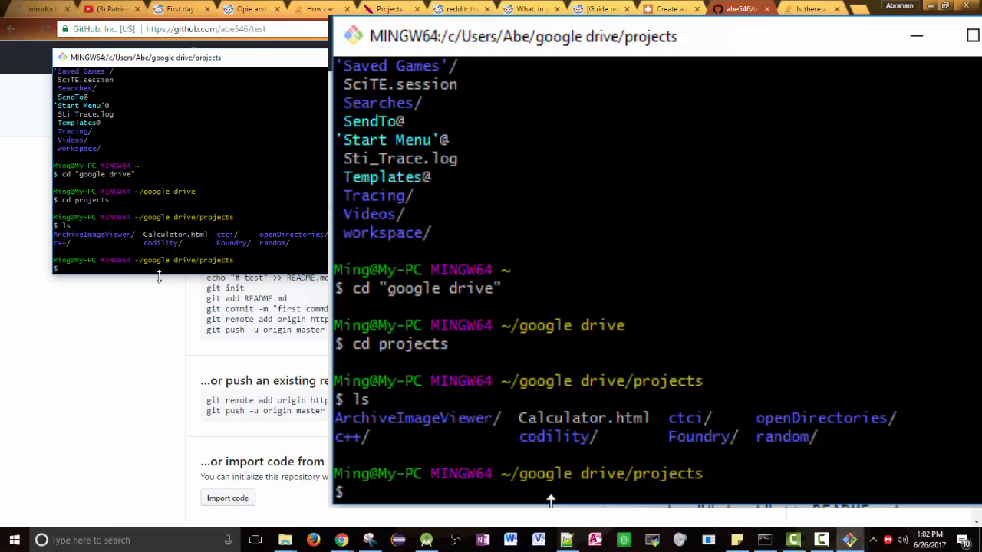
# - Enter openDirectories, check the example folder's files, then return with cd -
pyautogui.write('cd open')
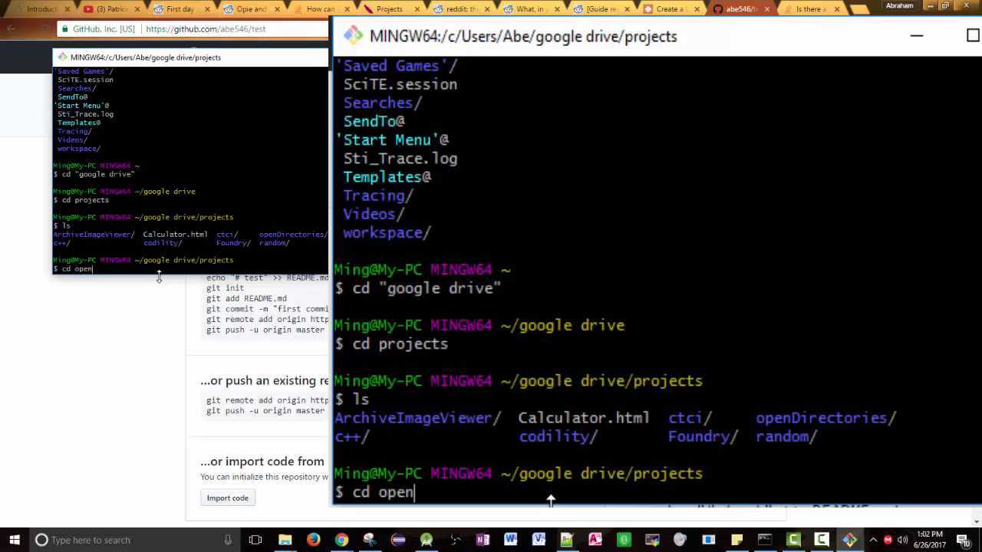
pyautogui.write('Directories')
pyautogui.write('cd exa')
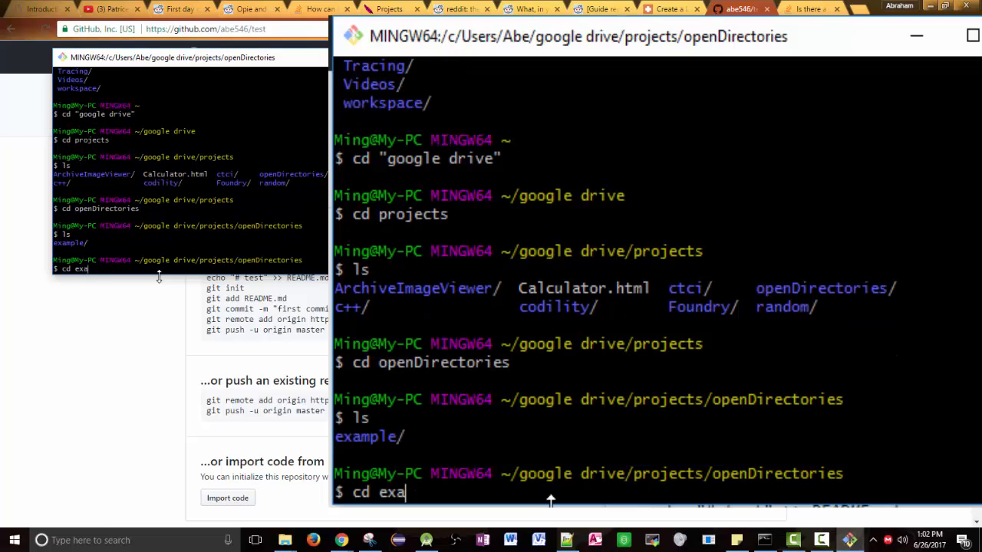
pyautogui.write('mple')
pyautogui.write('ls')
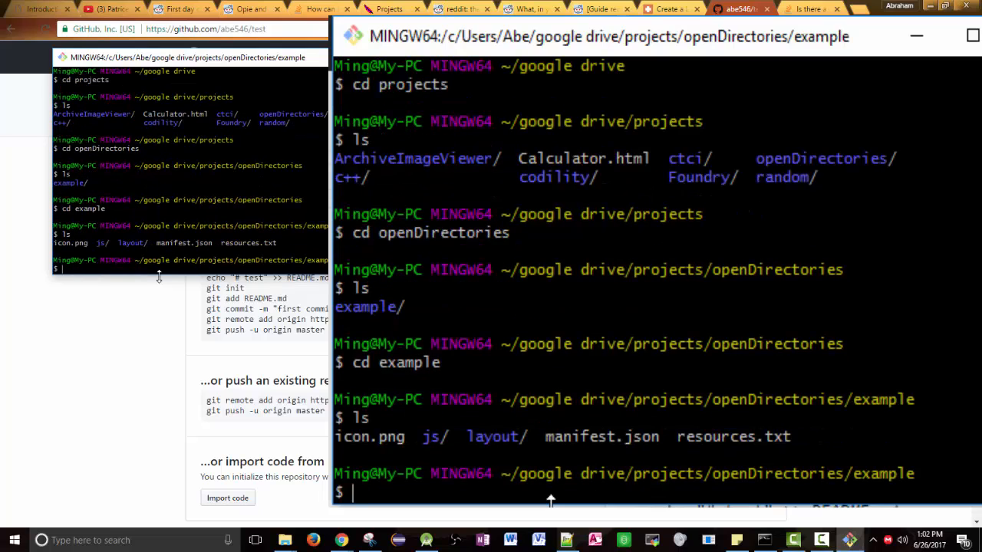
pyautogui.write('cd')
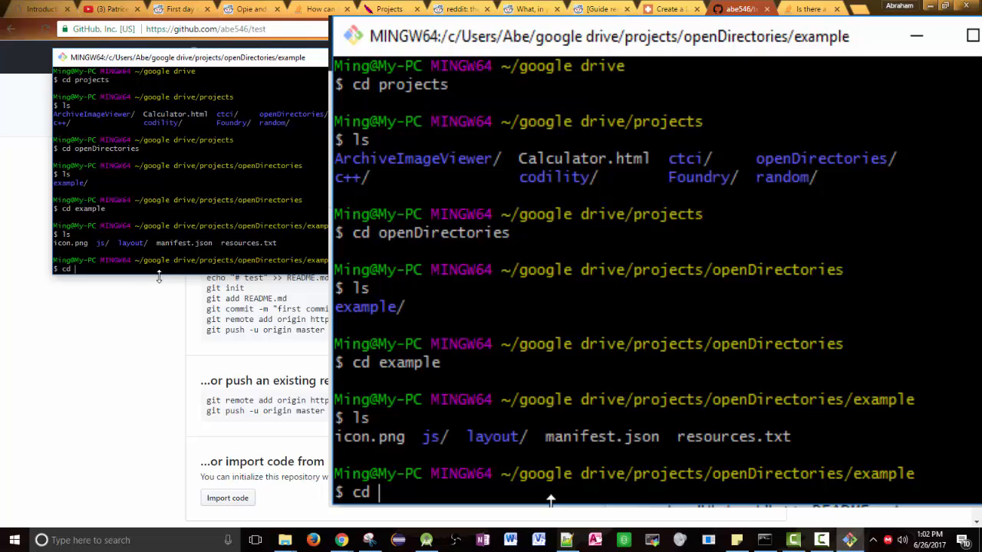
pyautogui.write('-')
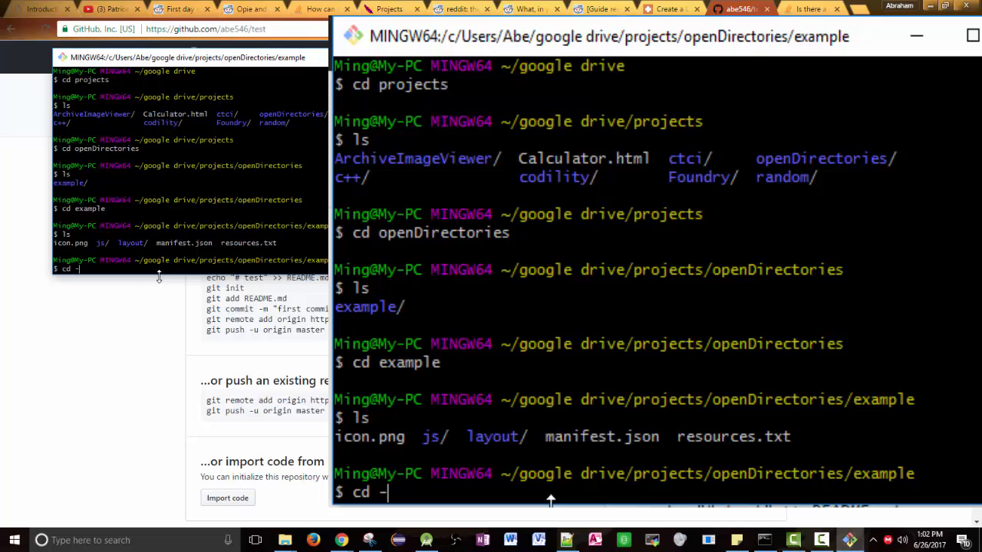
pyautogui.press('Enter')
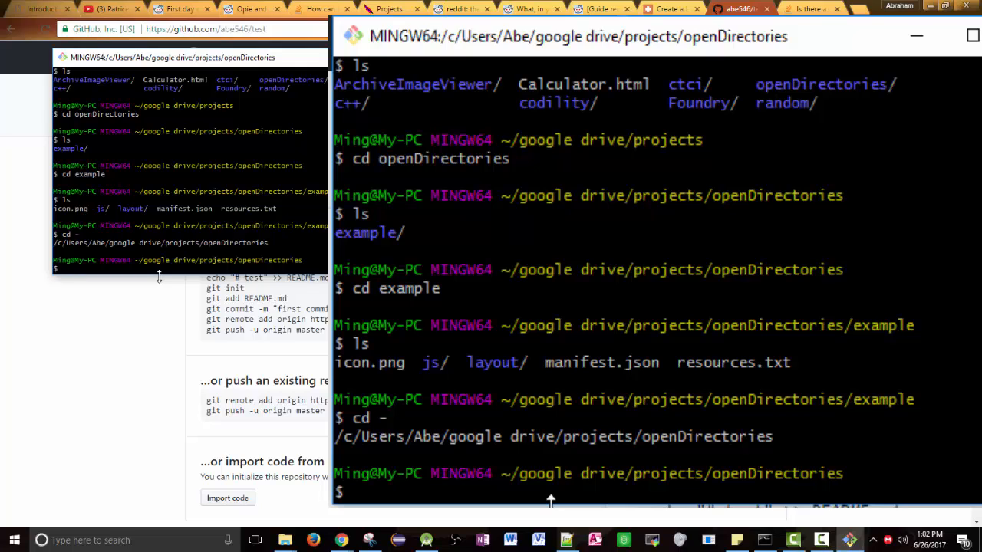
# - Run git init and add the pasted test repository URL as remote origin
pyautogui.write('git init')
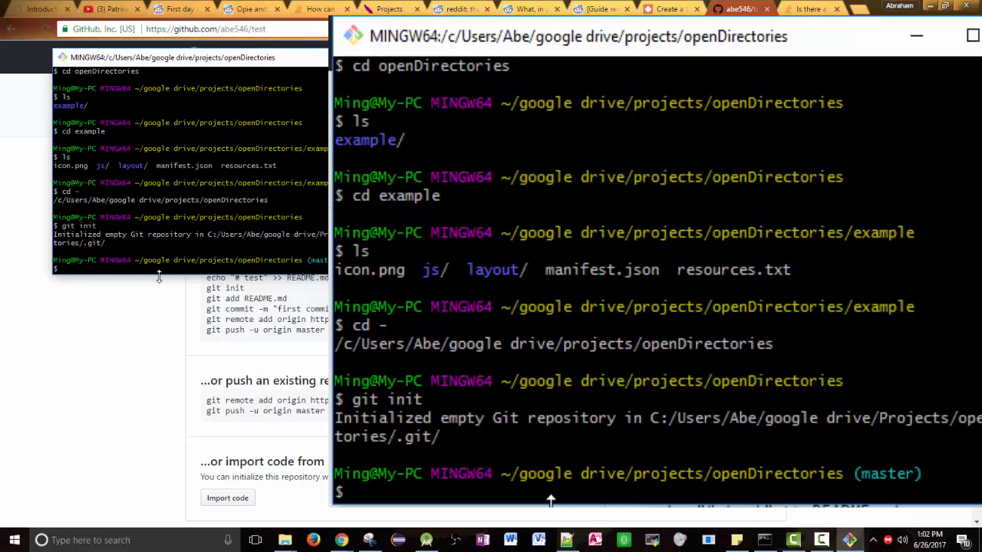
pyautogui.write('git remote add origin')
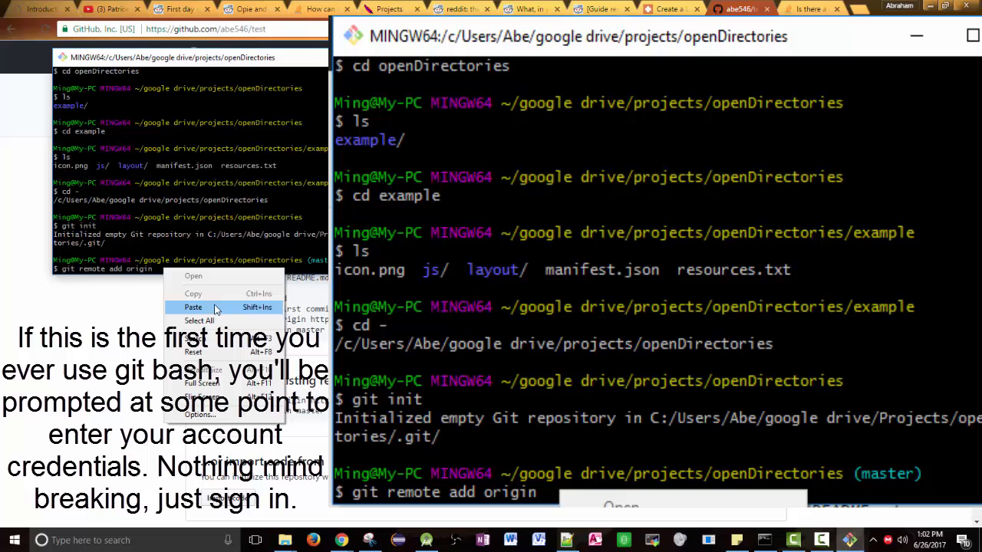
pyautogui.click(193, 307)
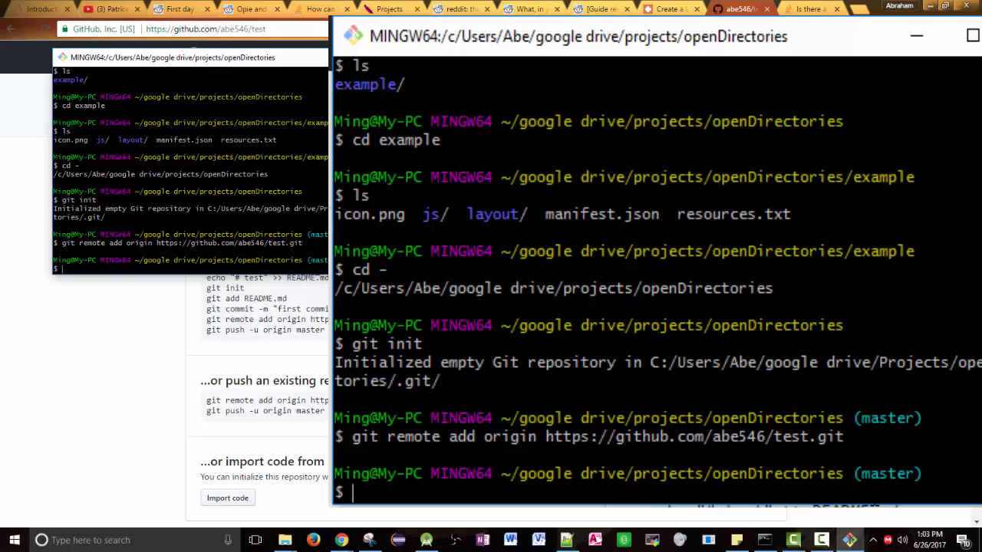
pyautogui.write('git -v')
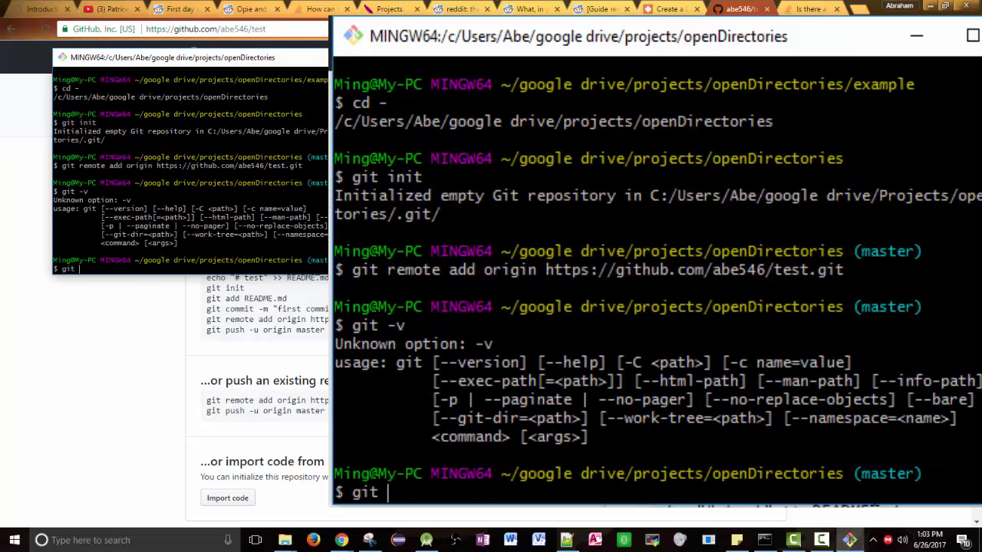
# - Verify origin URLs with git remote -v, then stage everything with git add
pyautogui.write('remote -v')
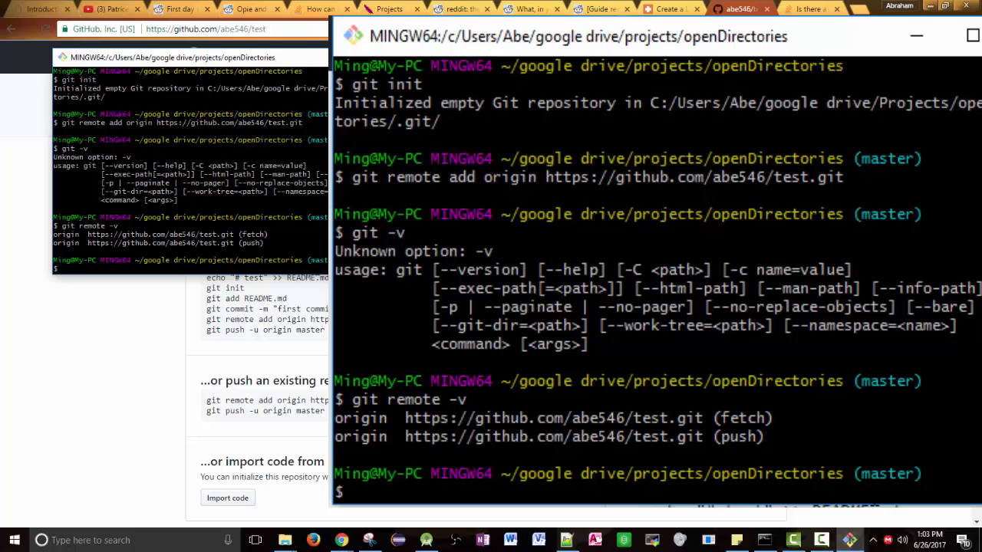
pyautogui.write('git')
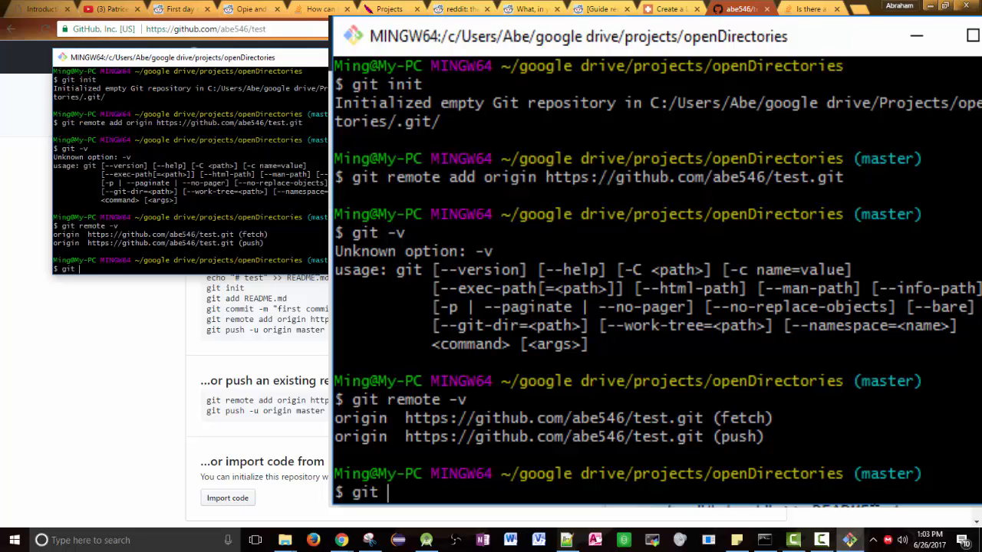
pyautogui.write('add .')
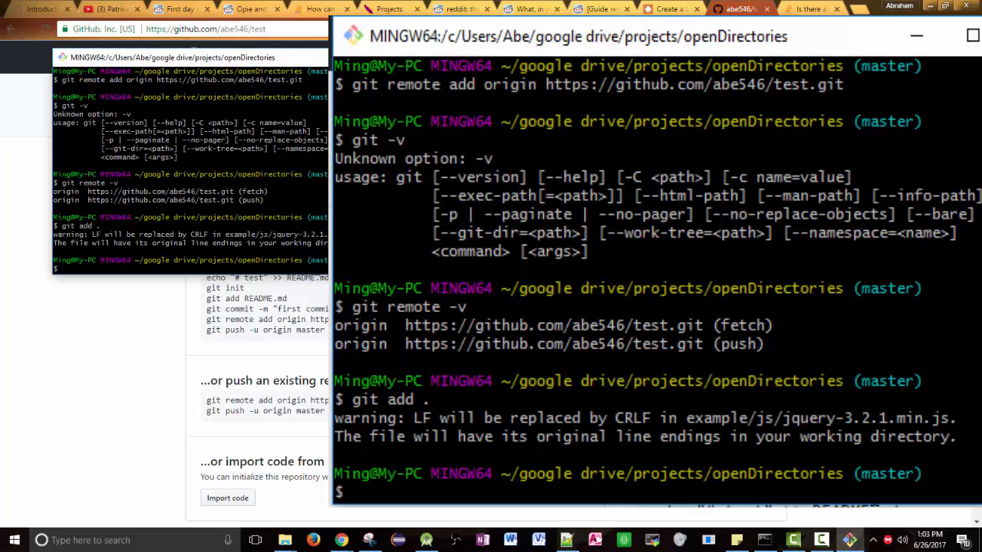
# - Record the six staged files with git commit -m "First commit"
pyautogui.write('git commit -m')
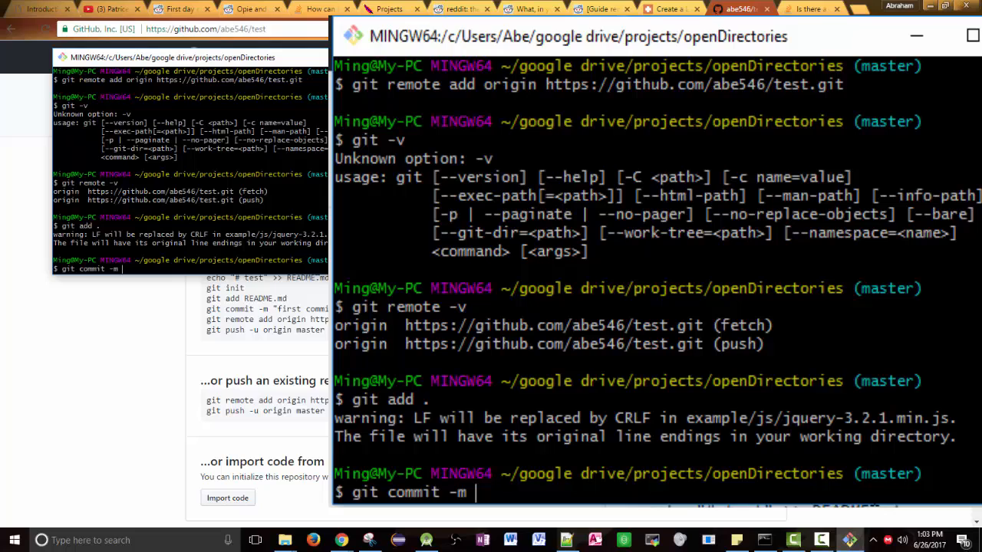
pyautogui.write('"F')
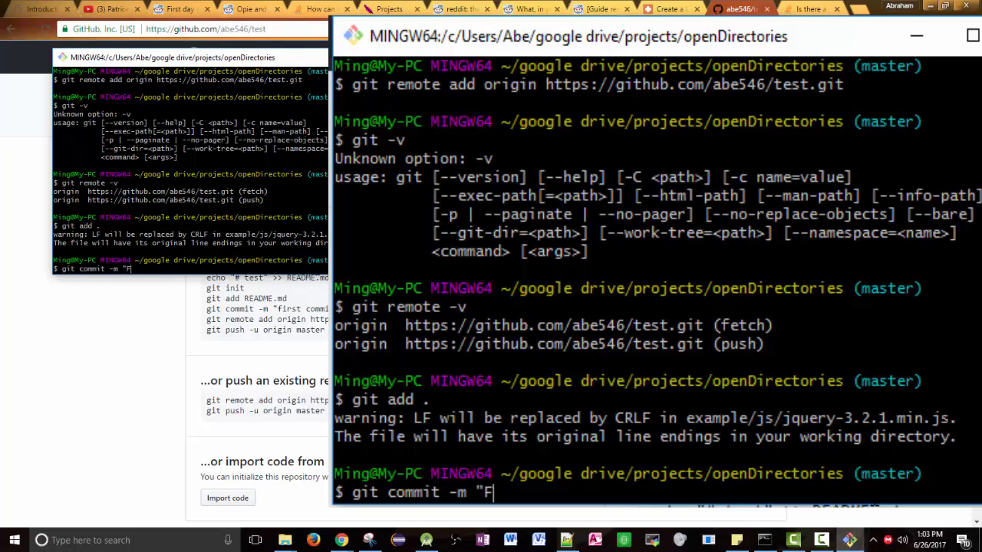
pyautogui.write('irst commit')
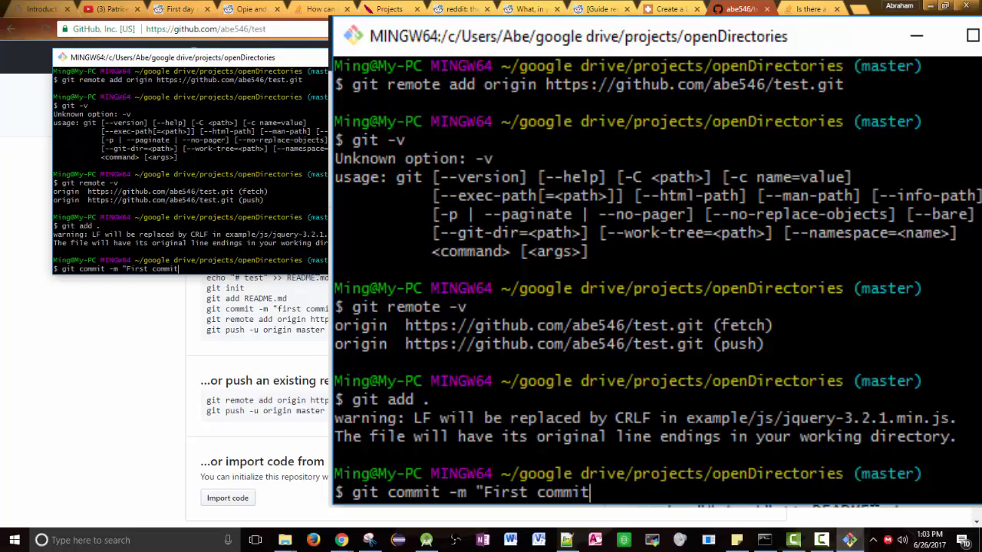
pyautogui.write('"')
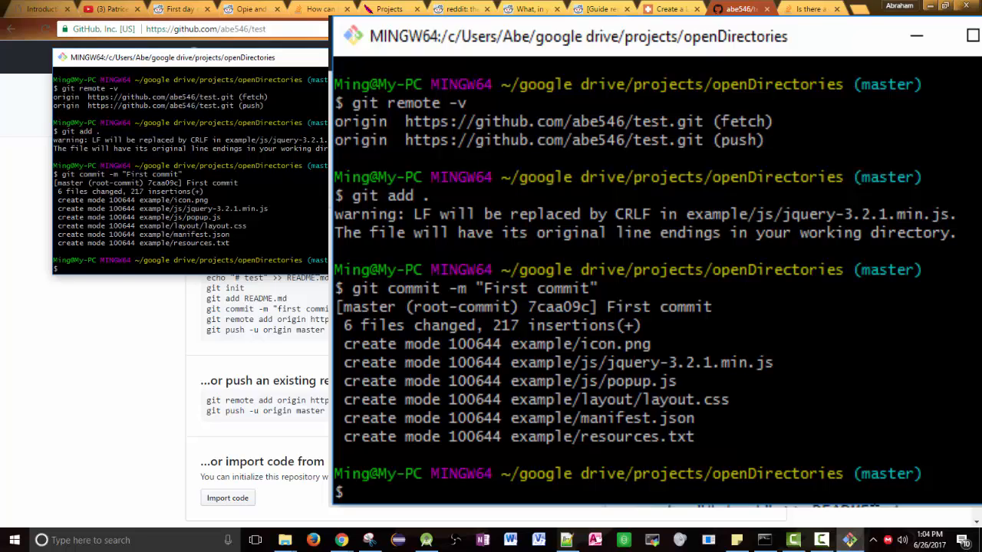
# - Run git push origin master to publish the commit to GitHub
pyautogui.write('git')
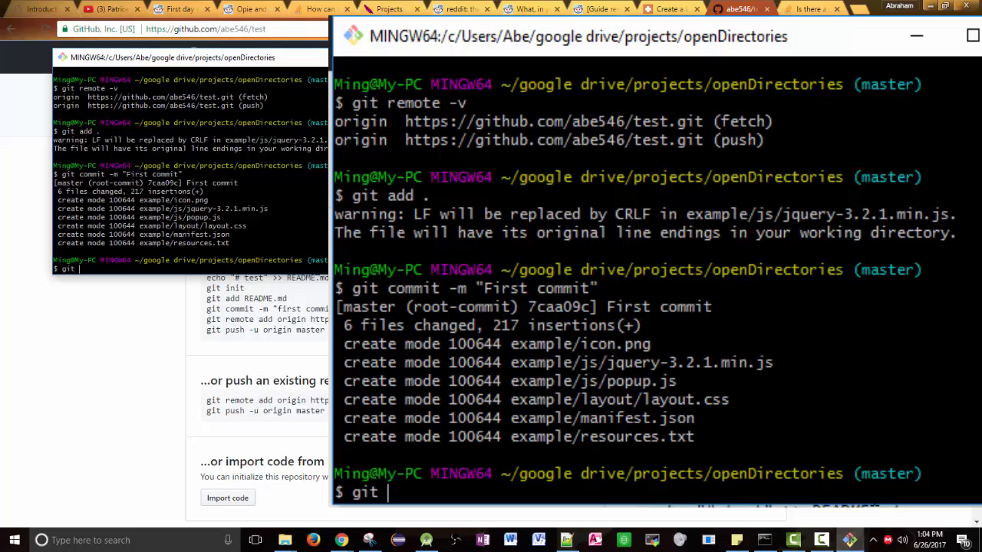
pyautogui.write('pus')
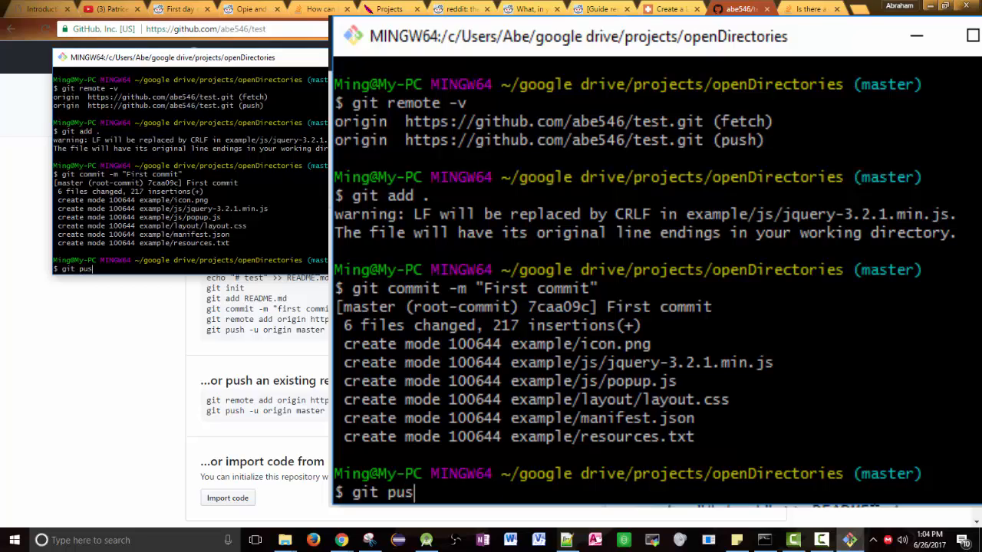
pyautogui.write('ori')
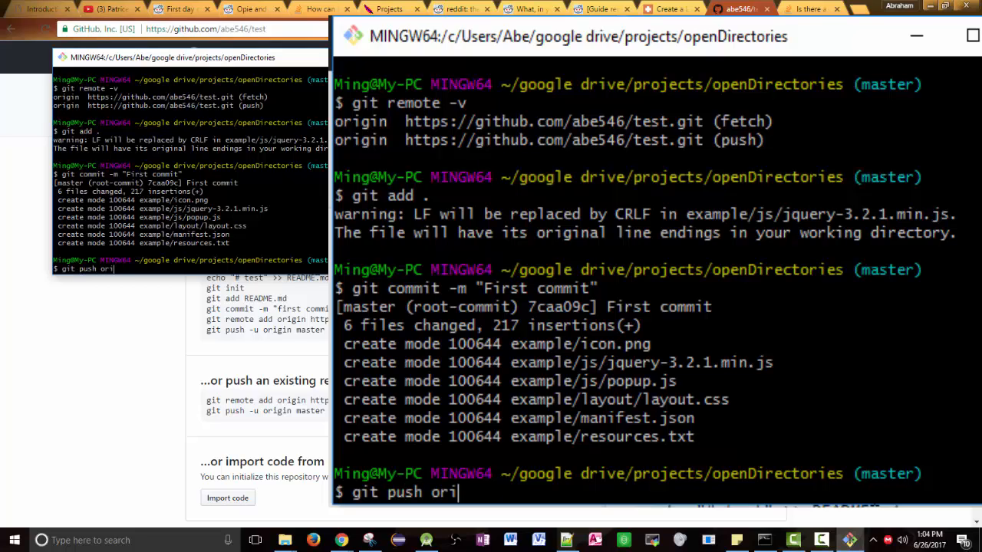
pyautogui.write('gin mast')
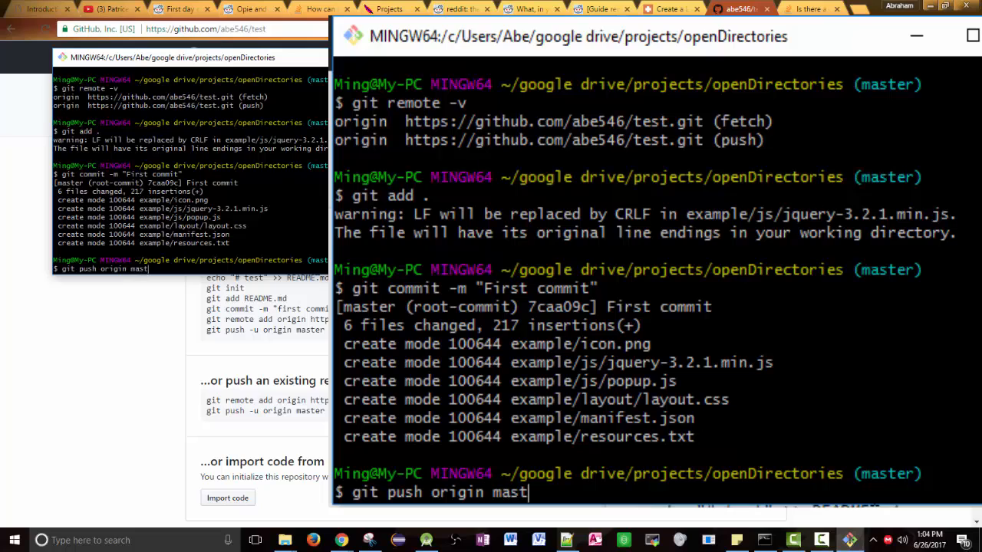
pyautogui.write('er')
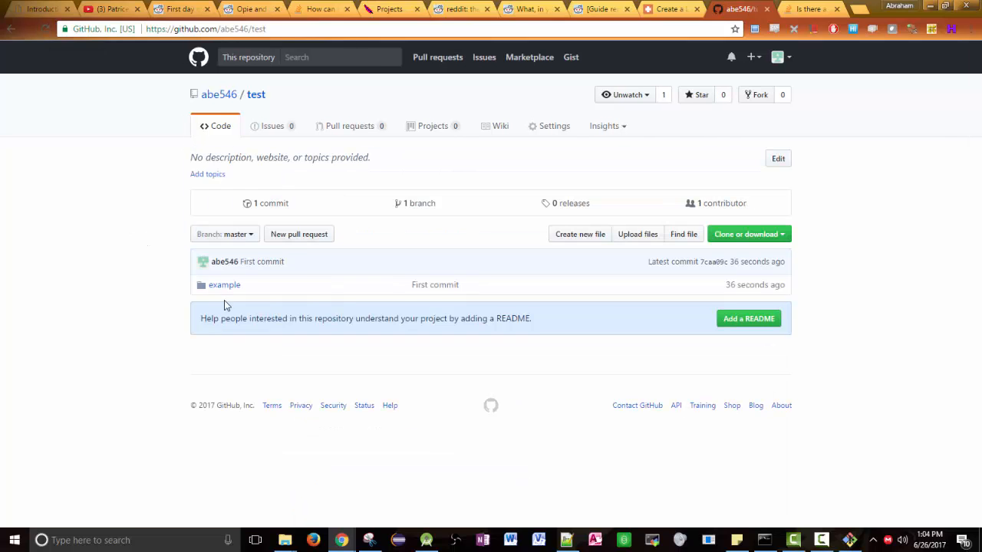
pyautogui.moveTo(178, 290)
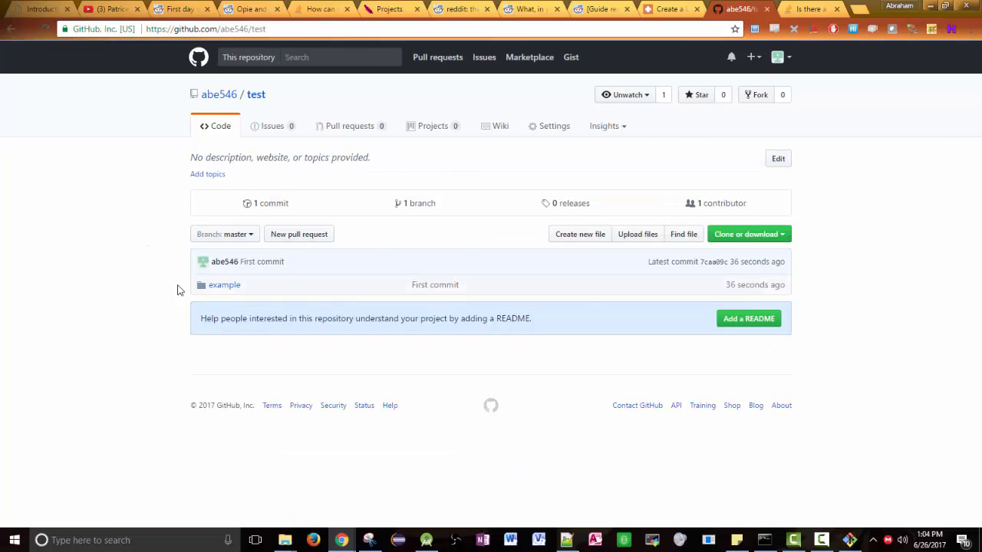
pyautogui.click(224, 284)
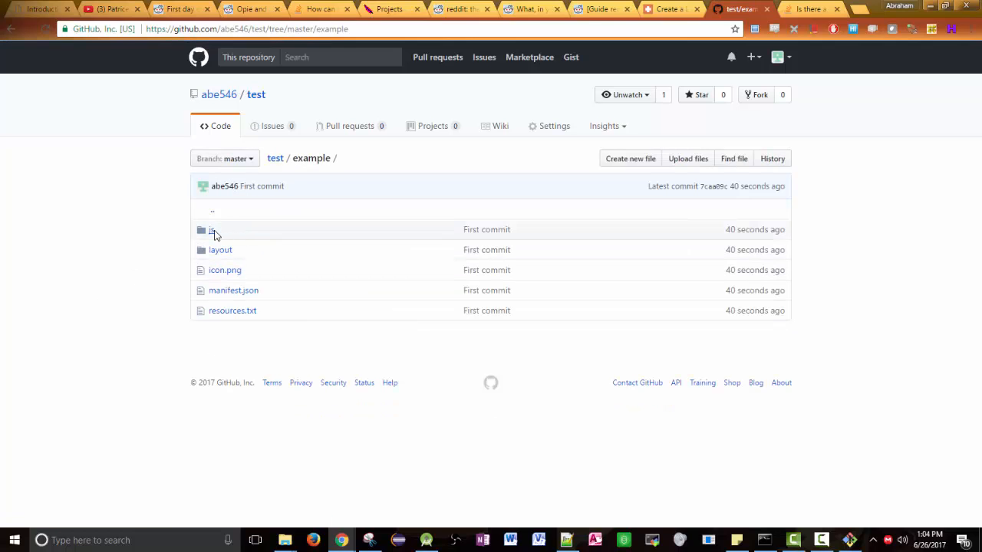
pyautogui.click(212, 229)
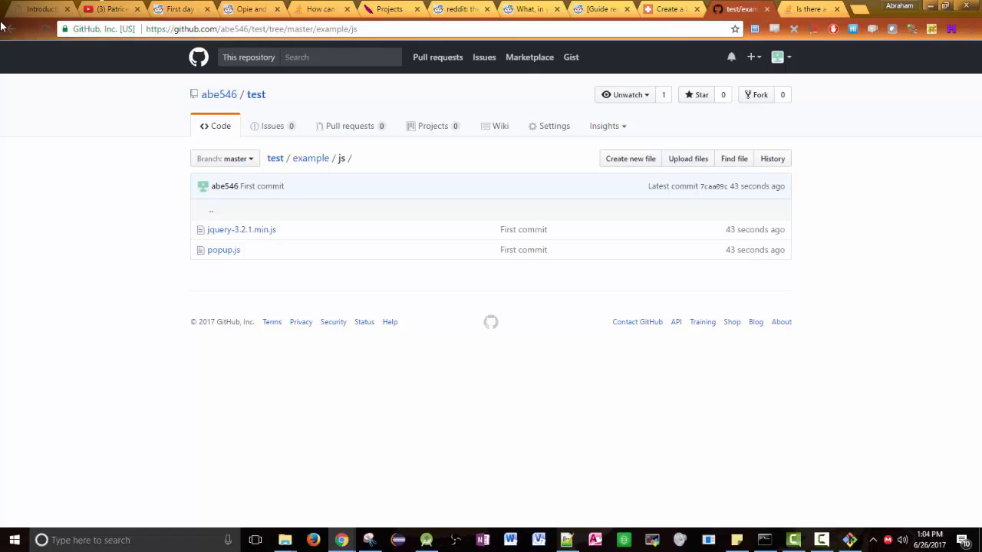
pyautogui.click(310, 158)
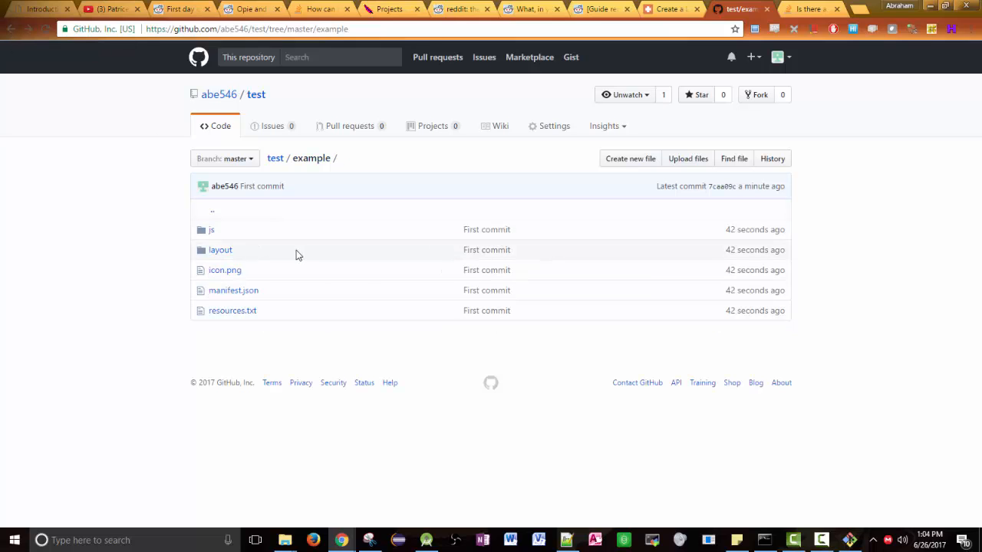
pyautogui.moveTo(913, 203)
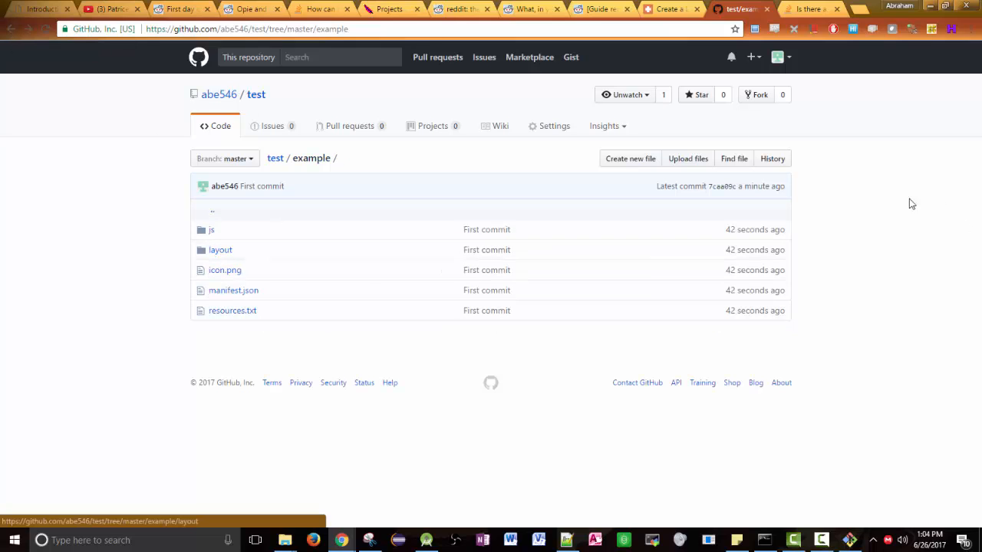
pyautogui.moveTo(738, 202)
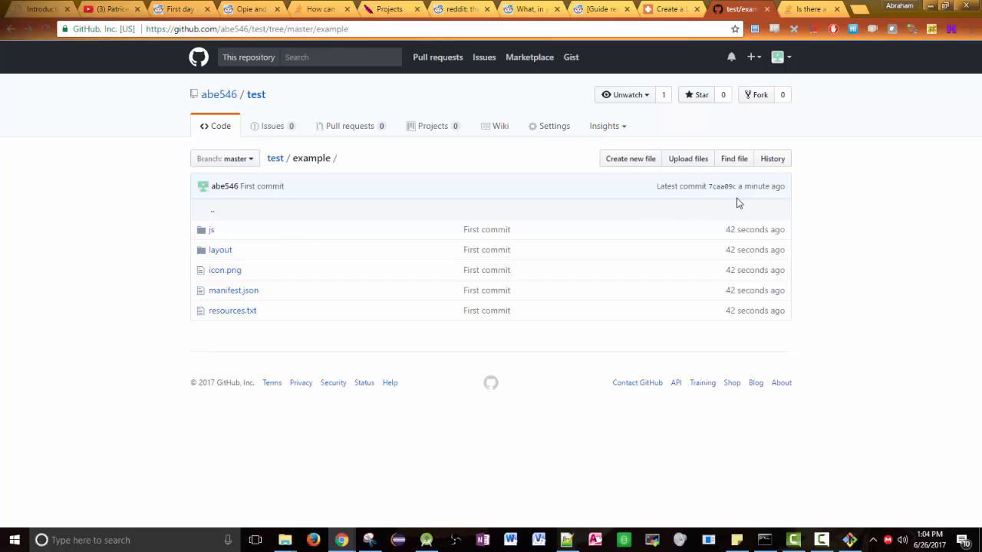
pyautogui.moveTo(572, 330)
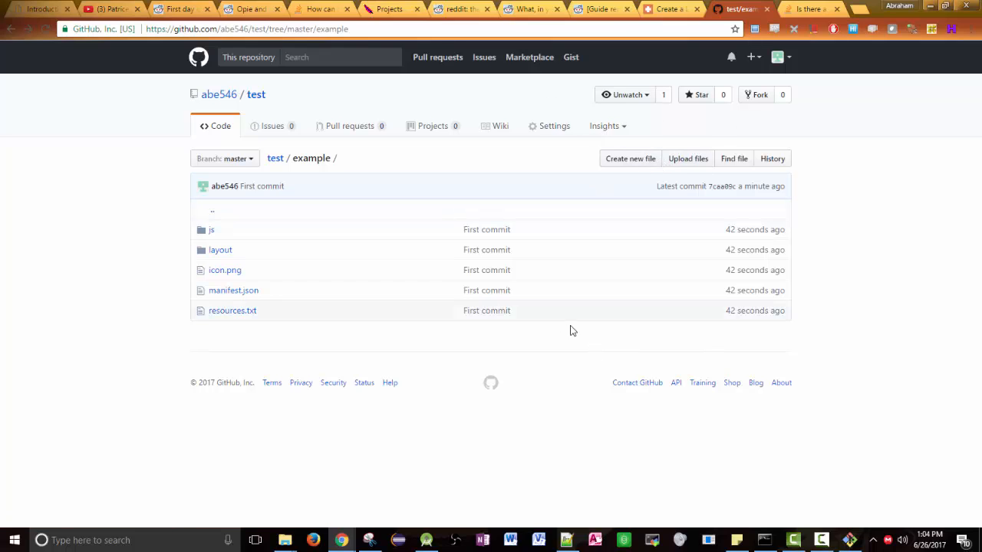
pyautogui.moveTo(234, 290)
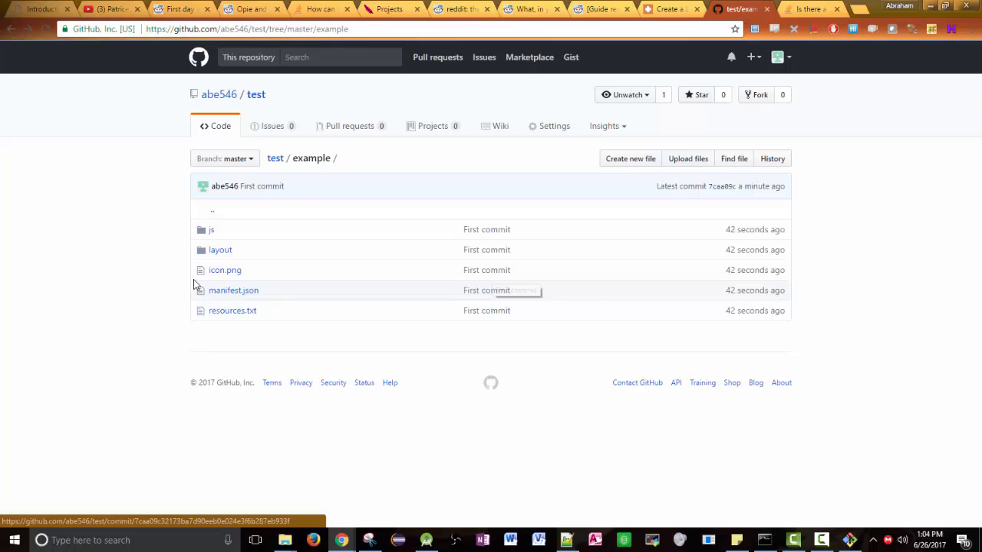
pyautogui.moveTo(252, 295)
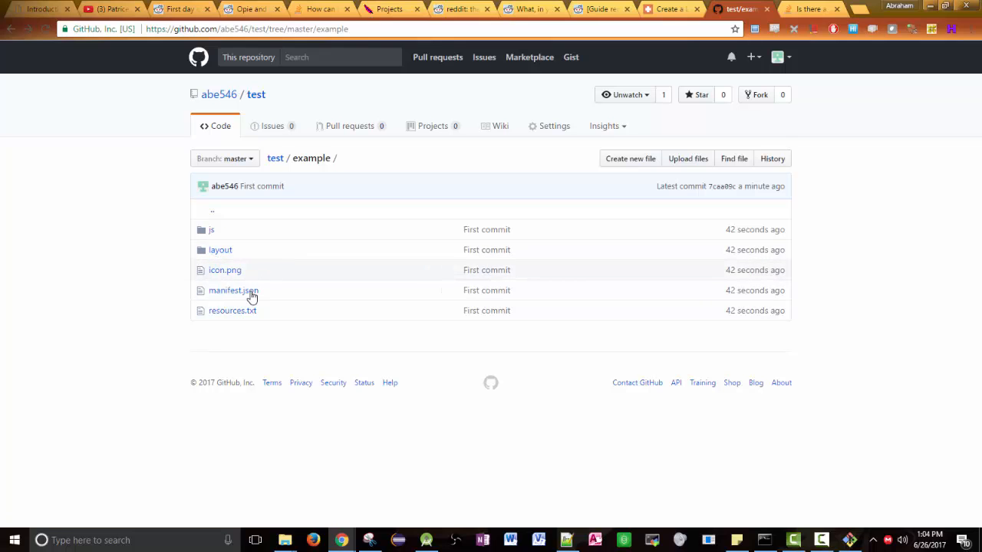
pyautogui.moveTo(9, 29)
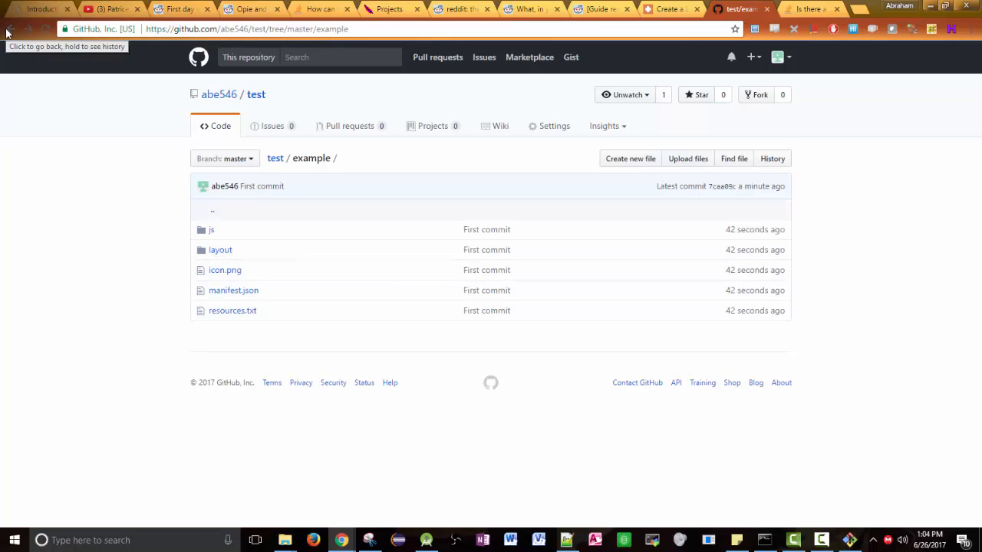
pyautogui.click(8, 29)
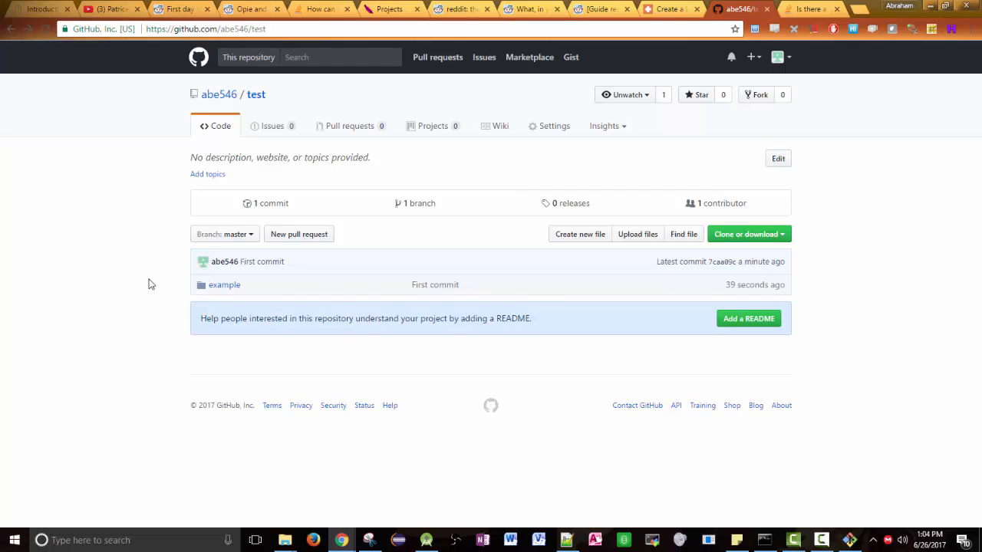
pyautogui.moveTo(151, 245)
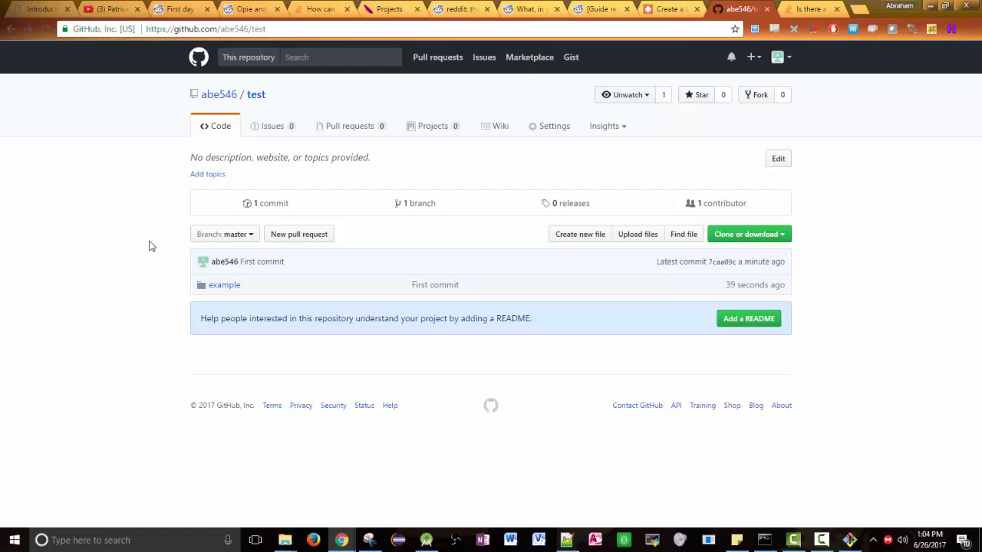
pyautogui.moveTo(224, 285)
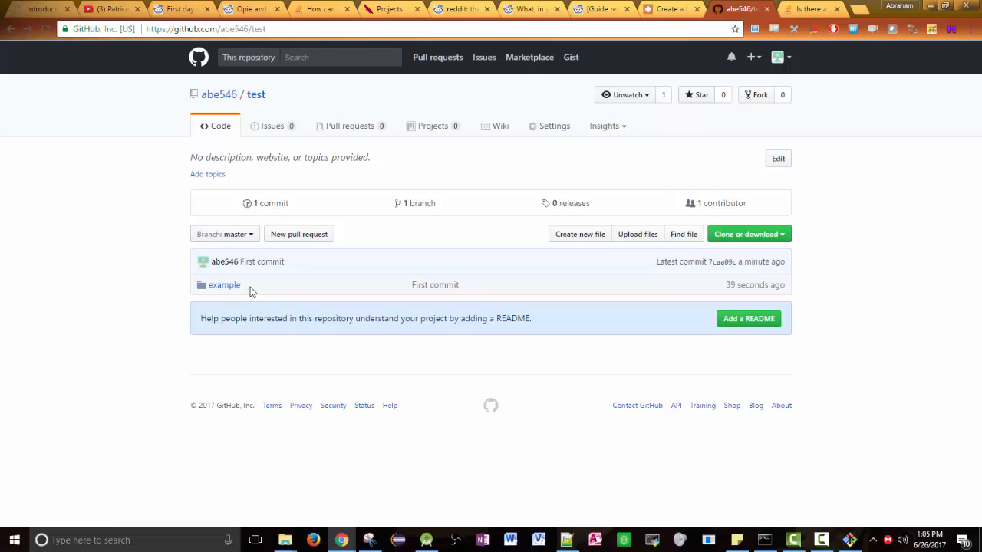
pyautogui.moveTo(246, 300)
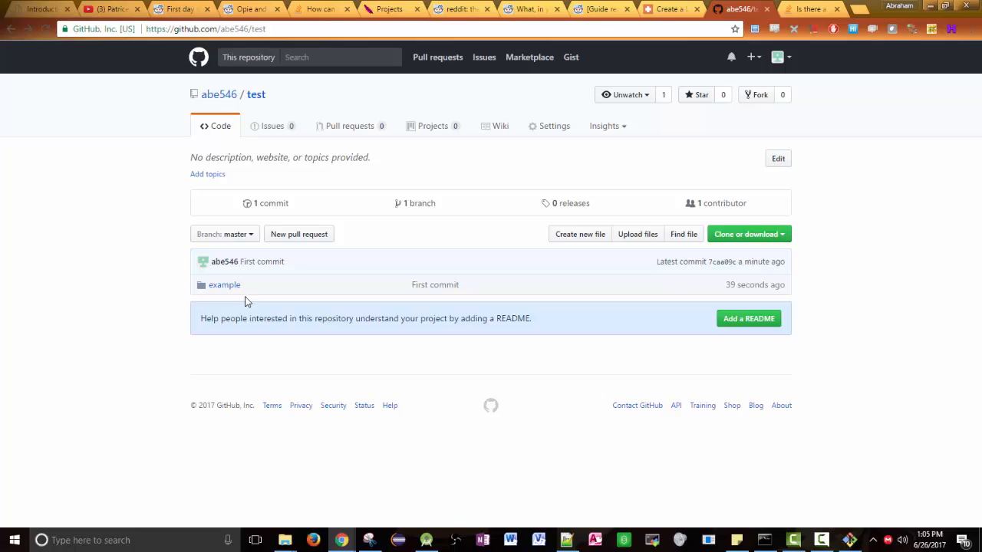
pyautogui.moveTo(244, 308)
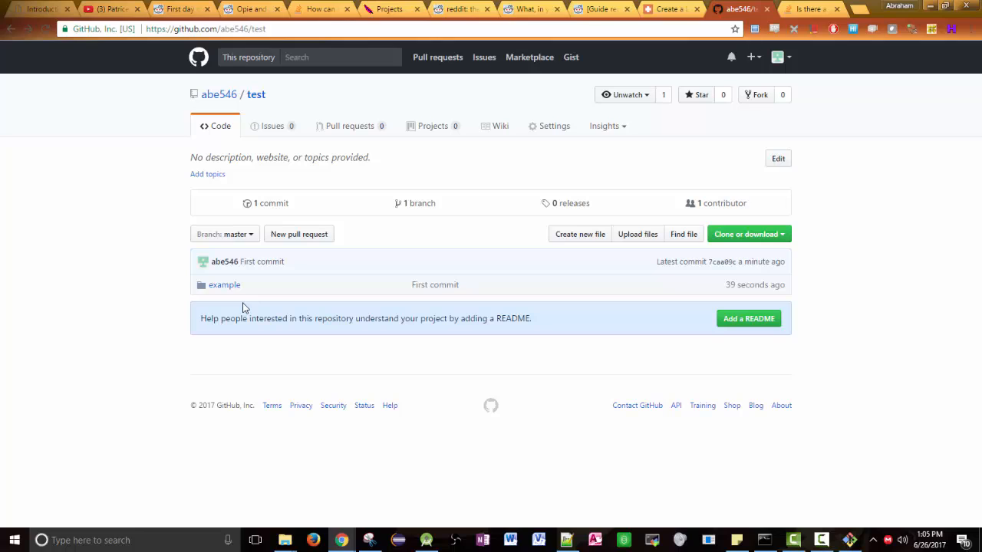
pyautogui.moveTo(463, 291)
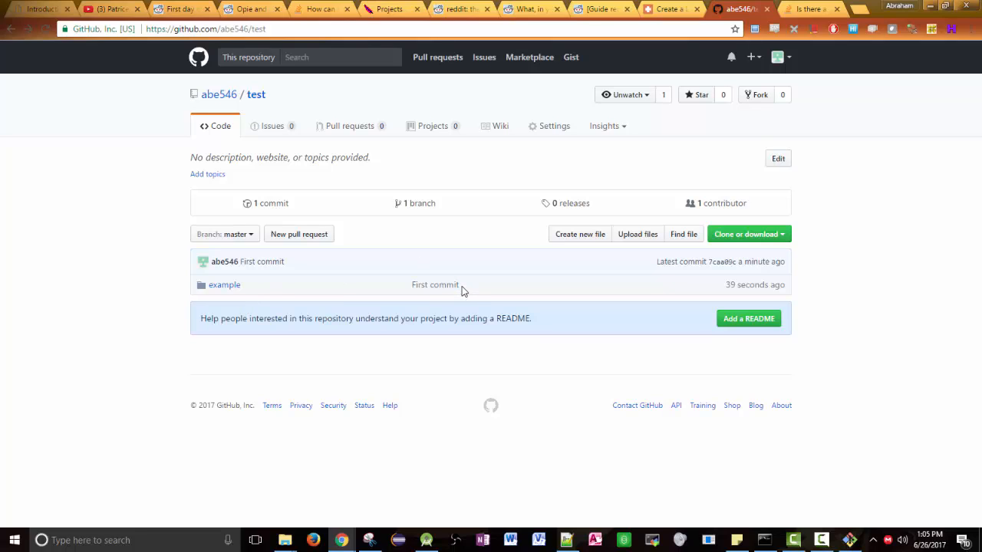